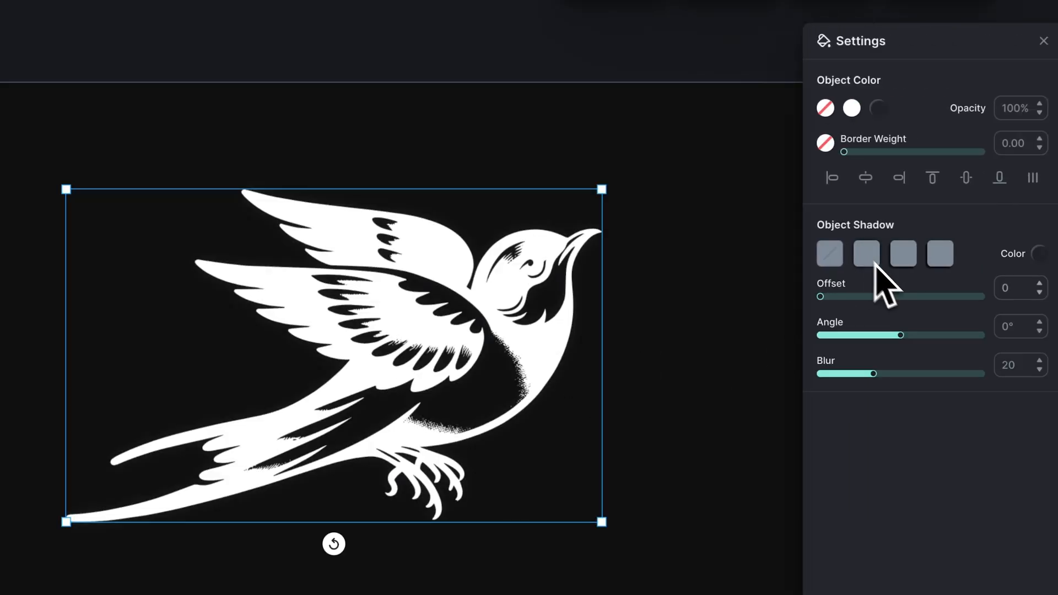
Give the bird a white (ffffff) Object Shadow glow with Blur lowered to 6
left_click(1040, 253)
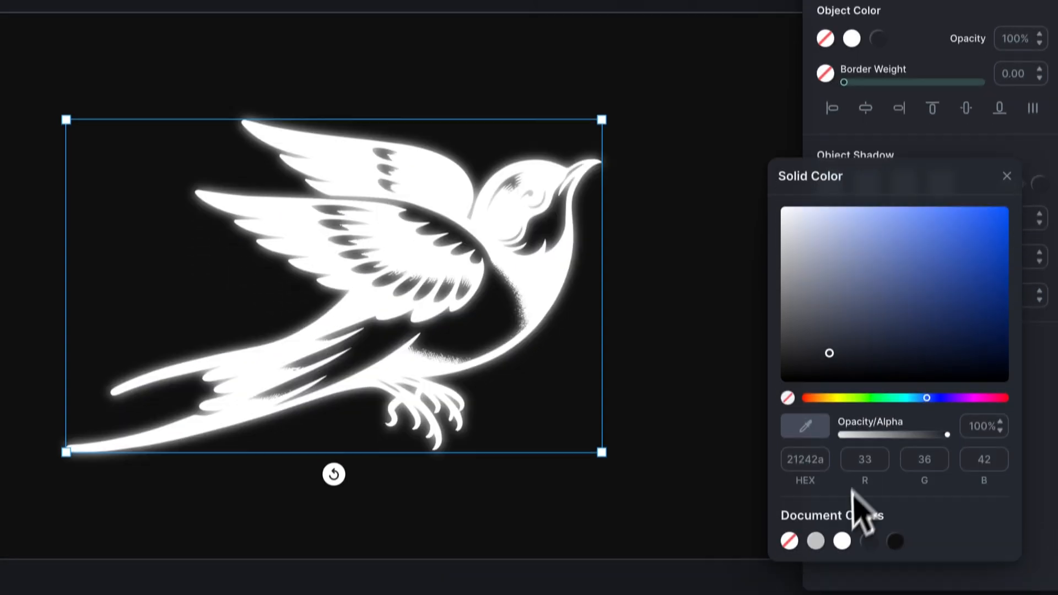
left_click(841, 540)
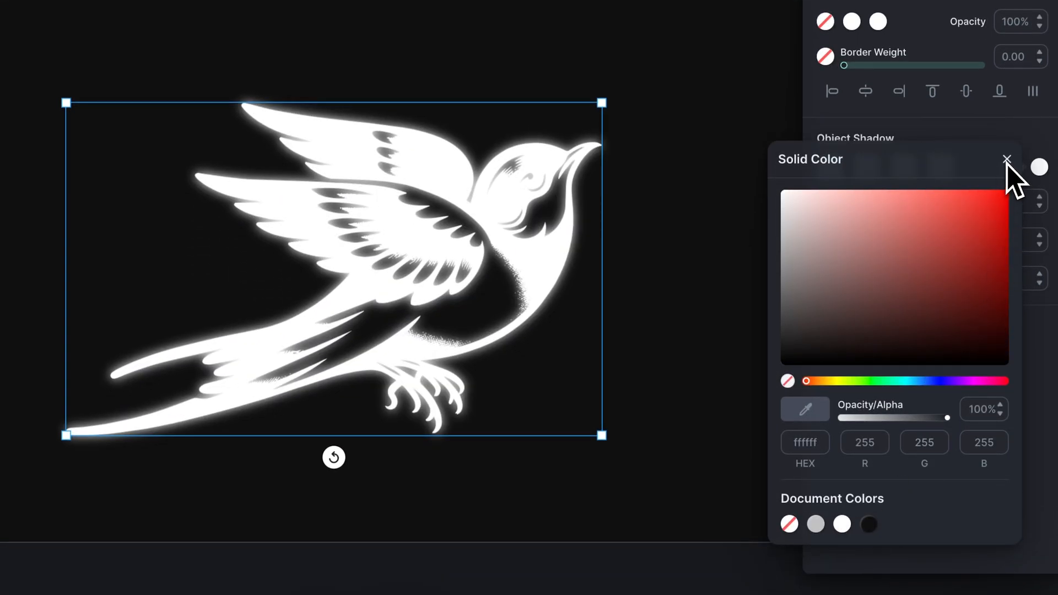
left_click(1006, 161)
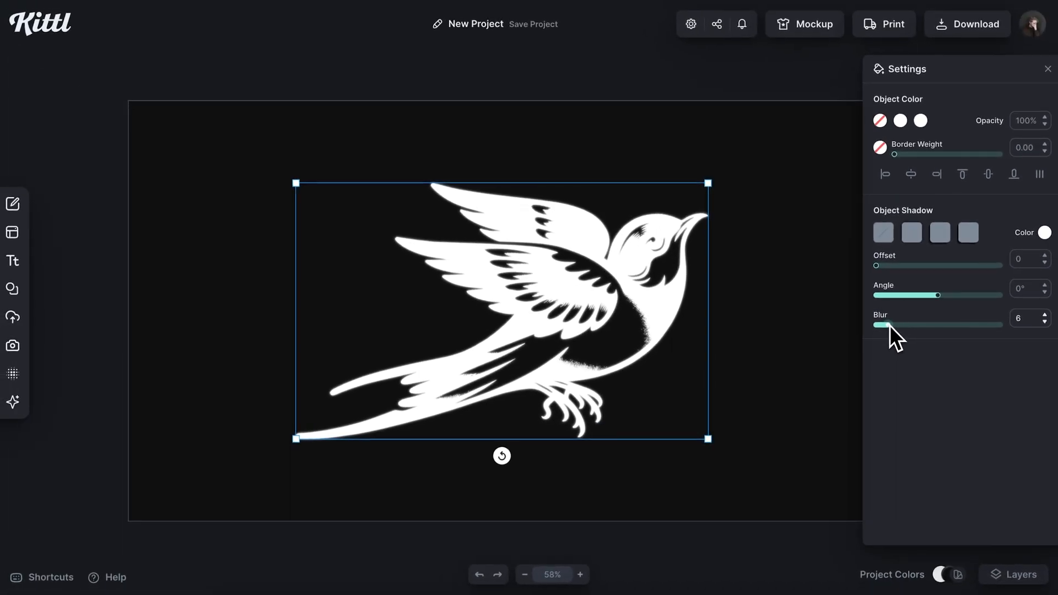
Search the stock photo library for 'texture' and browse the results
left_click(12, 345)
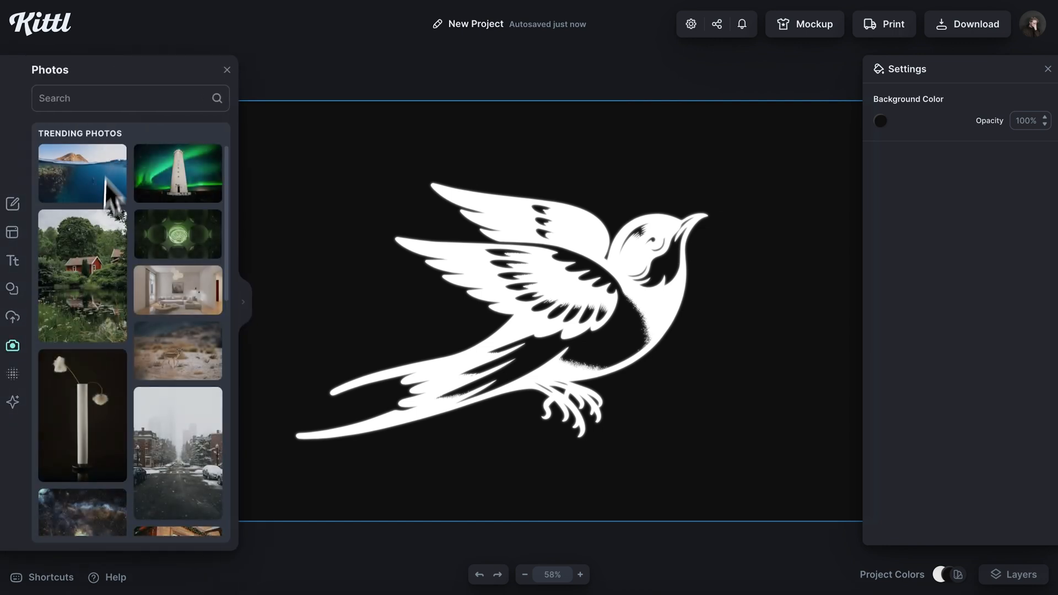
type("texture")
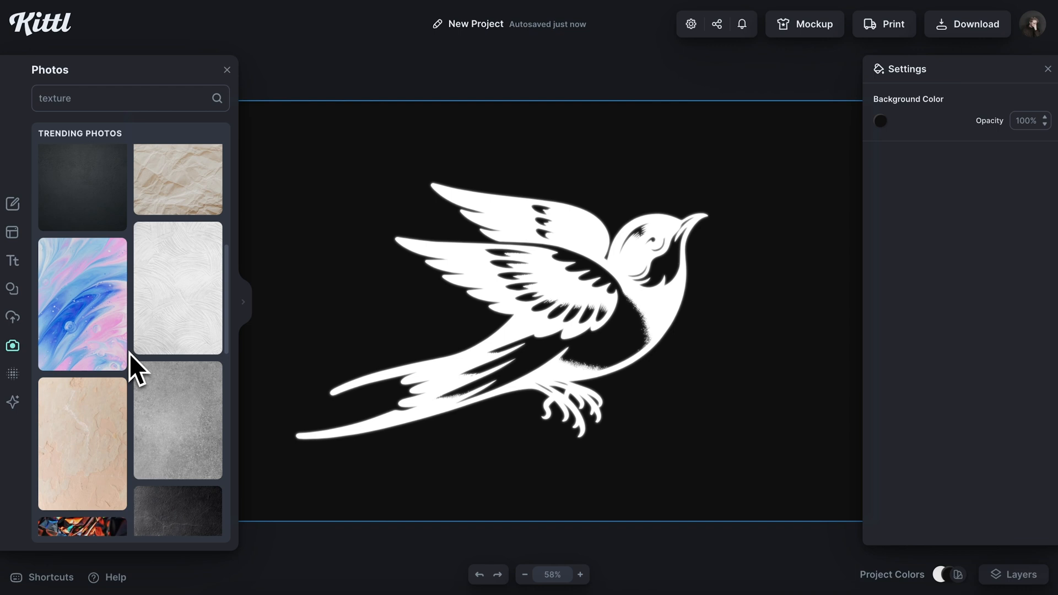
scroll("down", 3)
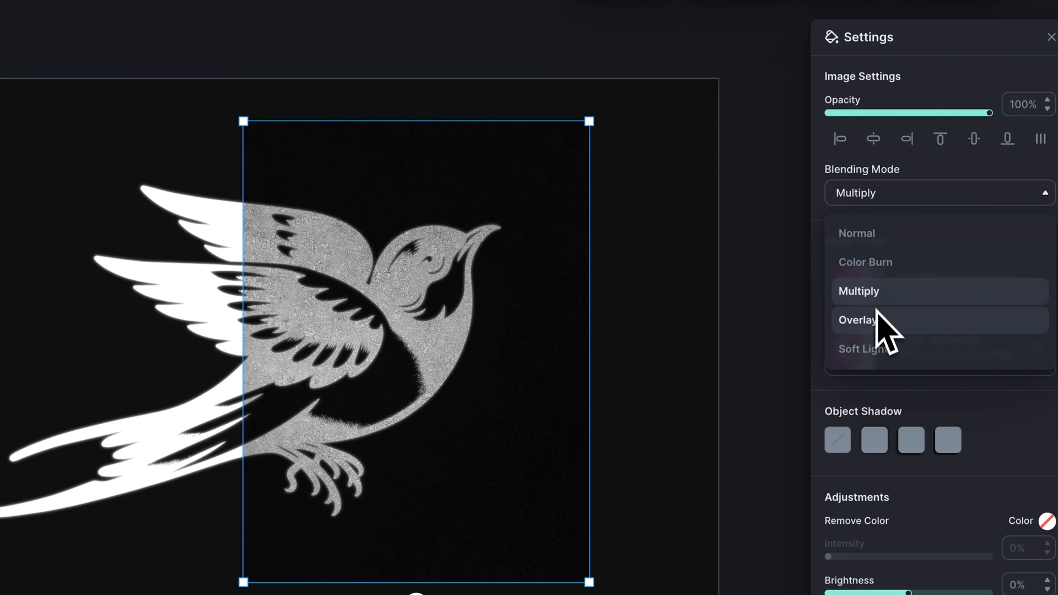
Blend the dark texture photo over the bird in Overlay mode
left_click(858, 320)
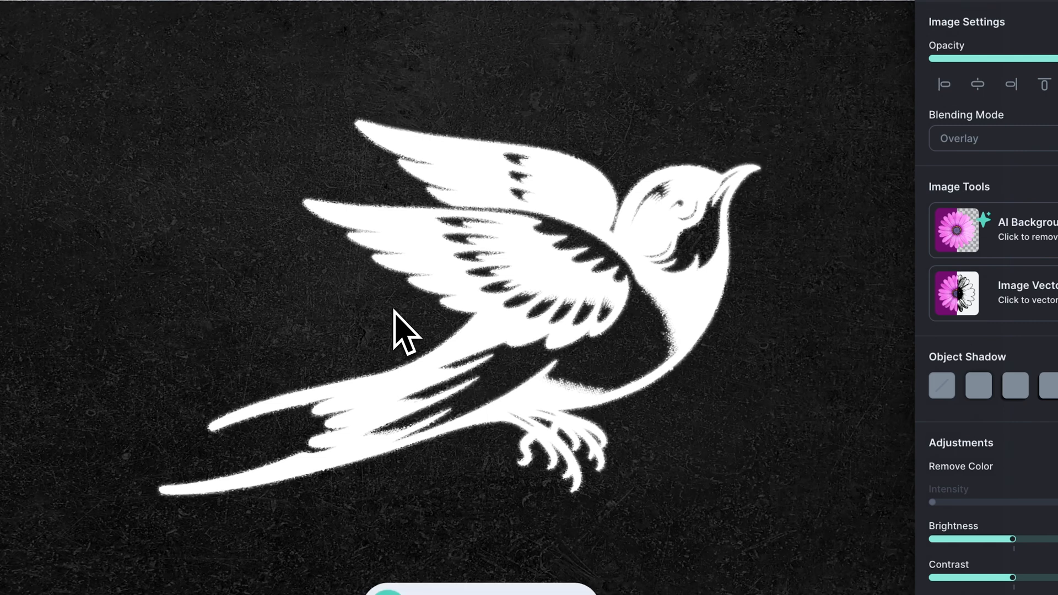
mouse_move(366, 263)
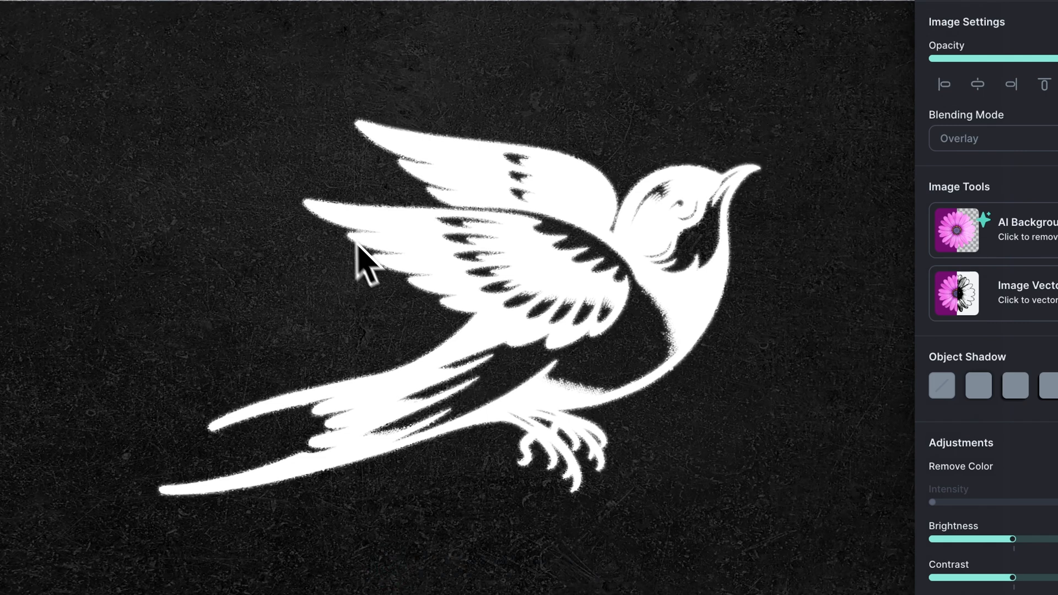
Show the Layers panel listing the image layers, illustration and Background
left_click(1005, 566)
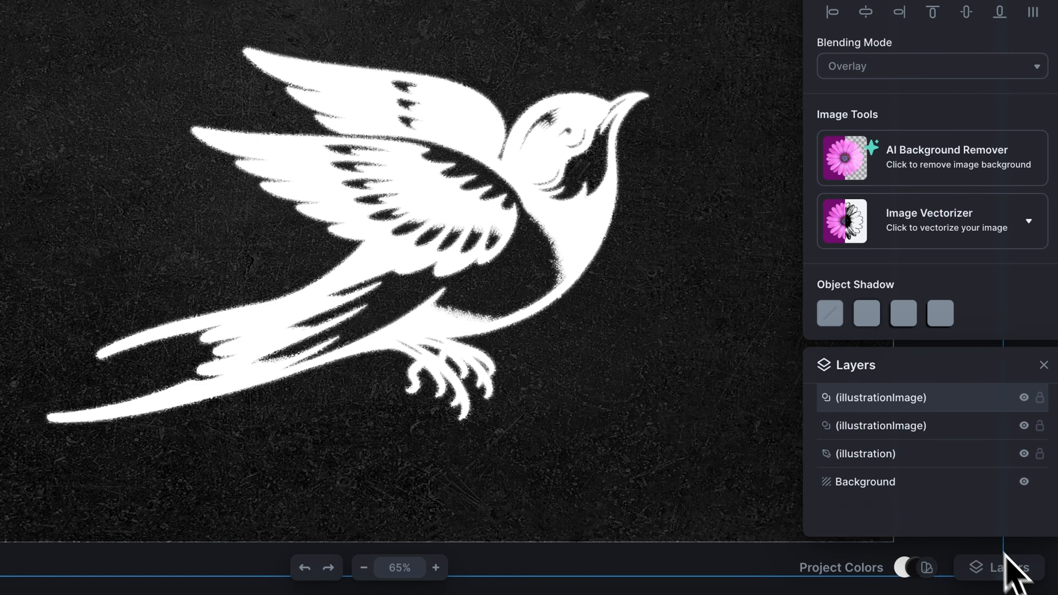